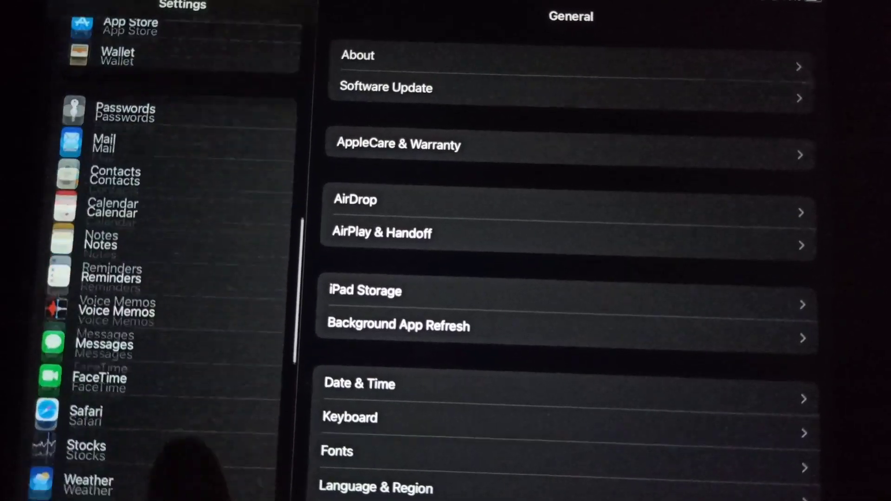
Under Accessibility > Touch > AssistiveTouch, turn the AssistiveTouch toggle on.
scroll("down", 3)
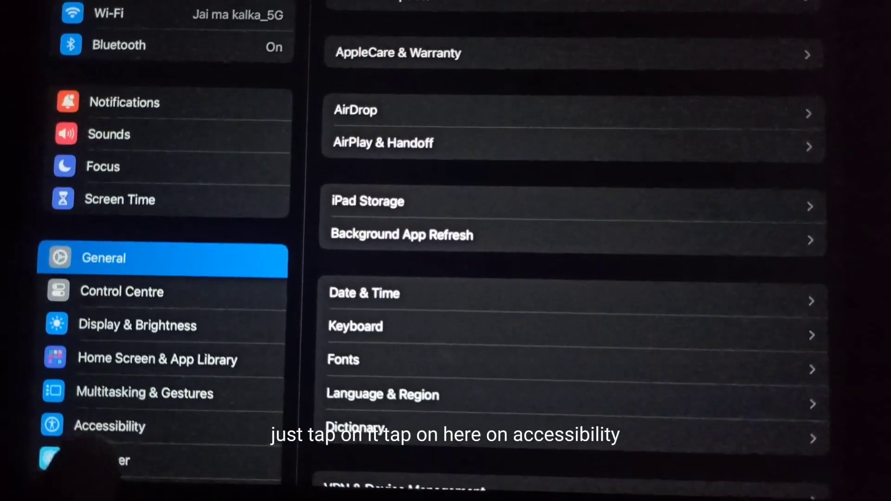
left_click(109, 426)
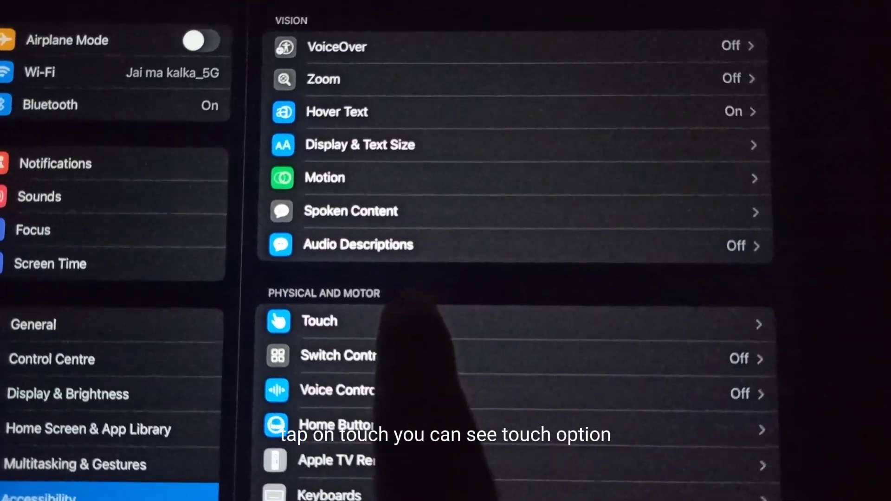
left_click(319, 321)
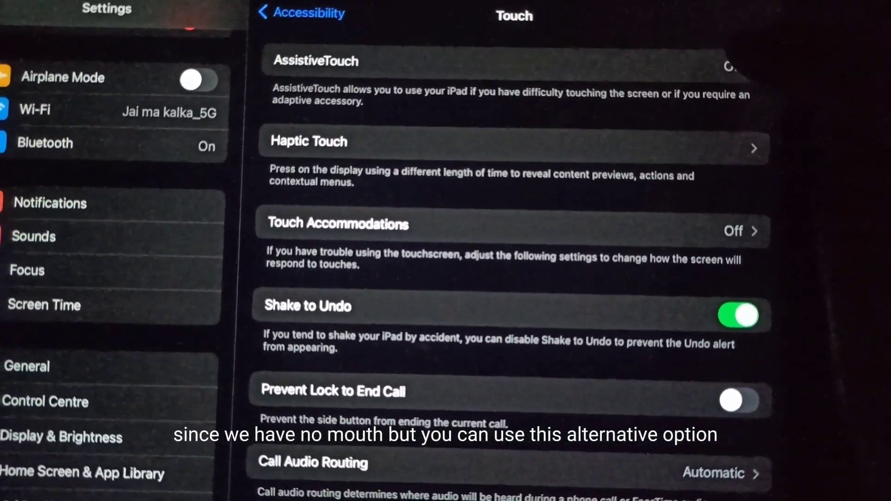
left_click(316, 61)
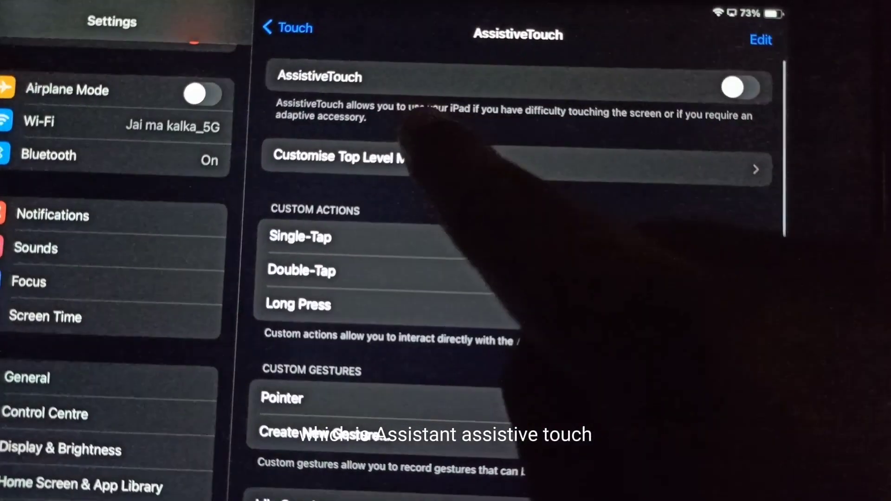
left_click(736, 86)
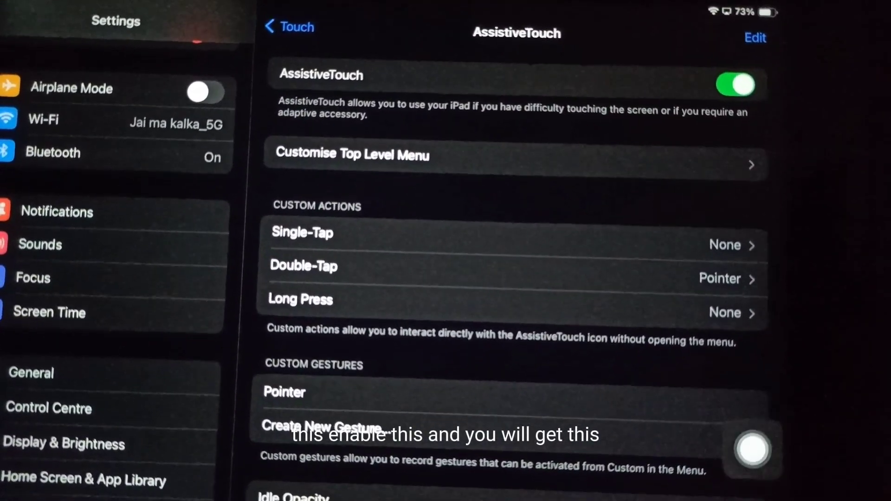
scroll("down", 3)
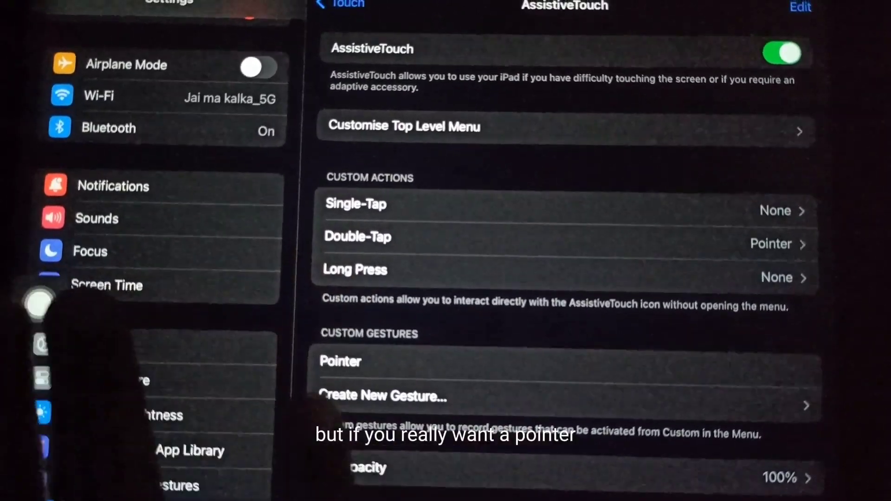
scroll("down", 3)
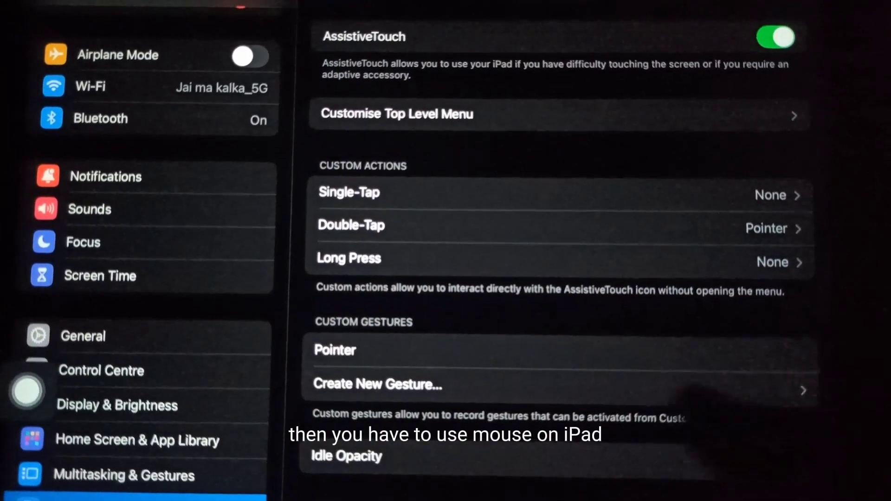